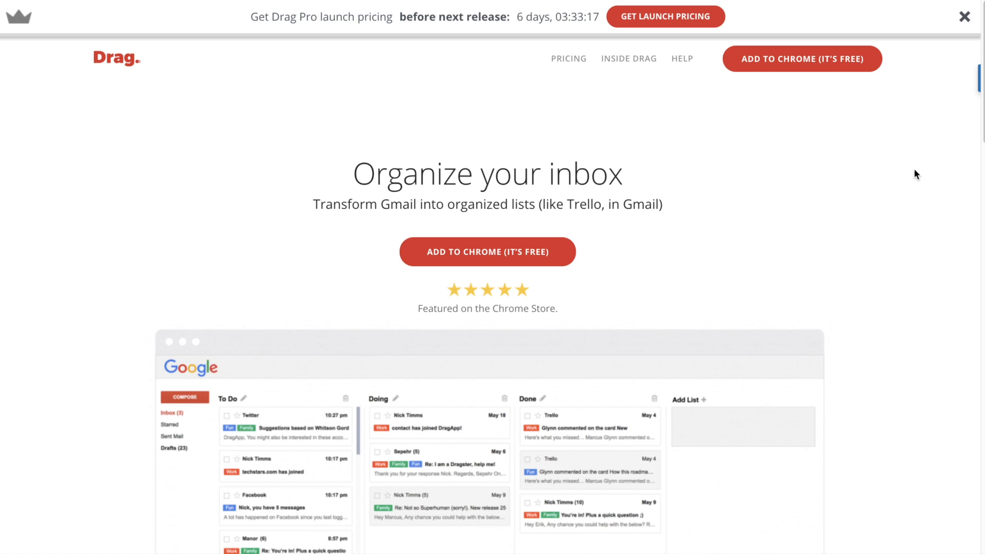
{"action": "mouse_move", "coordinate": [588, 175]}
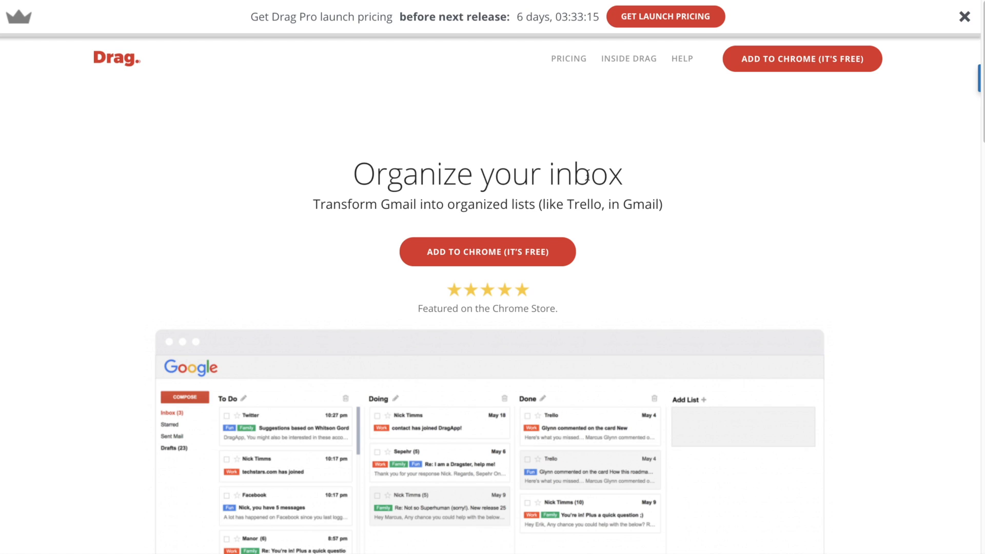
{"action": "mouse_move", "coordinate": [401, 153]}
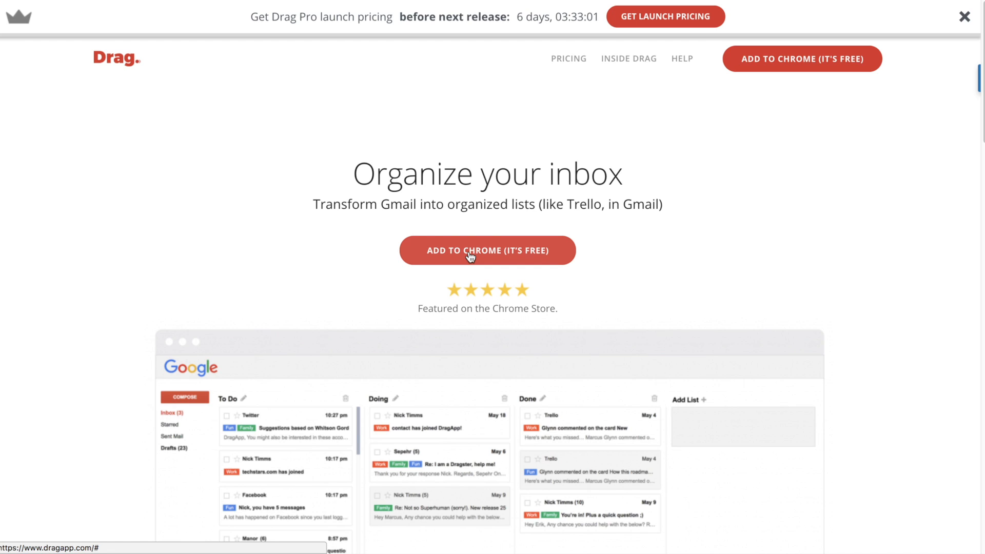
Step: Add the free Drag extension to Chrome from dragapp.com
{"action": "left_click", "coordinate": [487, 249]}
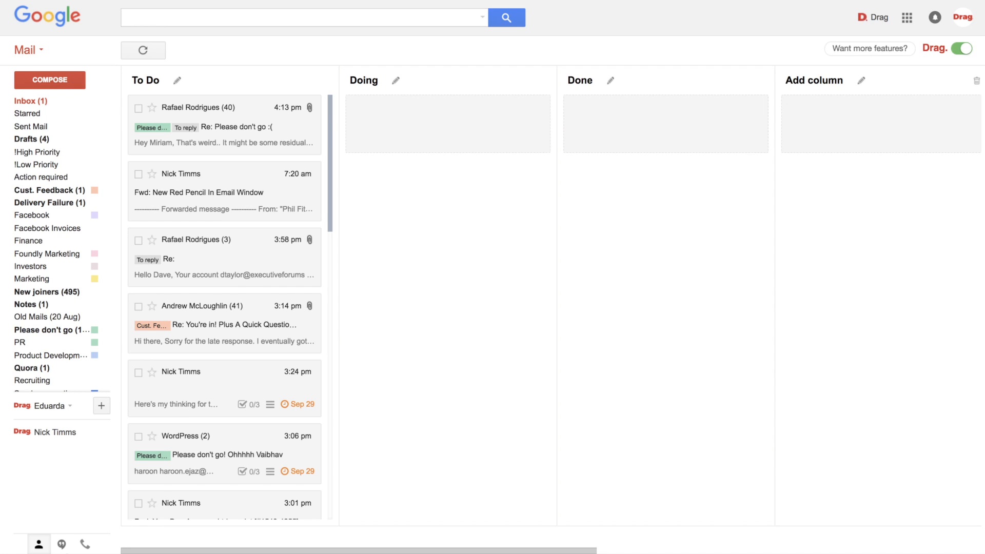
{"action": "mouse_move", "coordinate": [288, 302]}
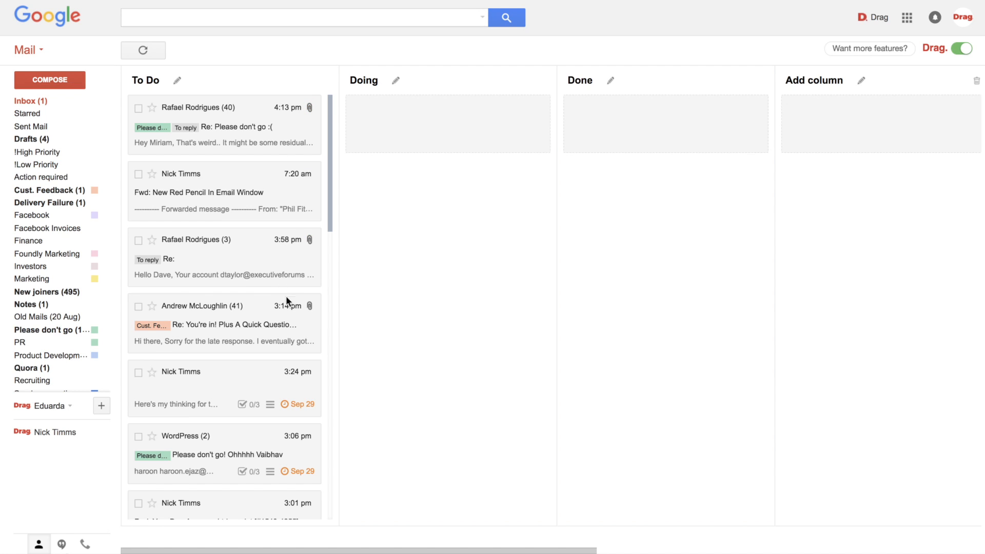
{"action": "mouse_move", "coordinate": [252, 175]}
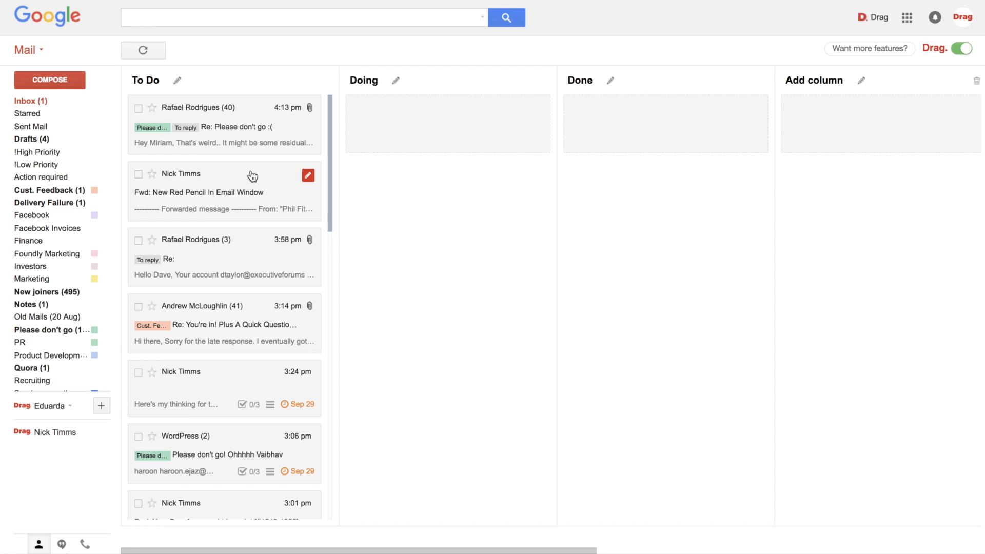
{"action": "mouse_move", "coordinate": [639, 119]}
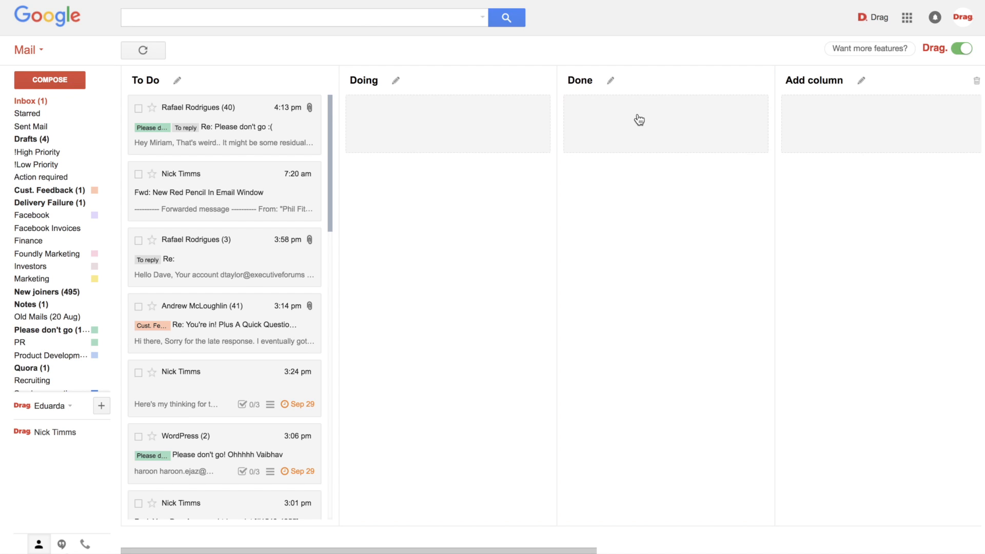
{"action": "mouse_move", "coordinate": [839, 46]}
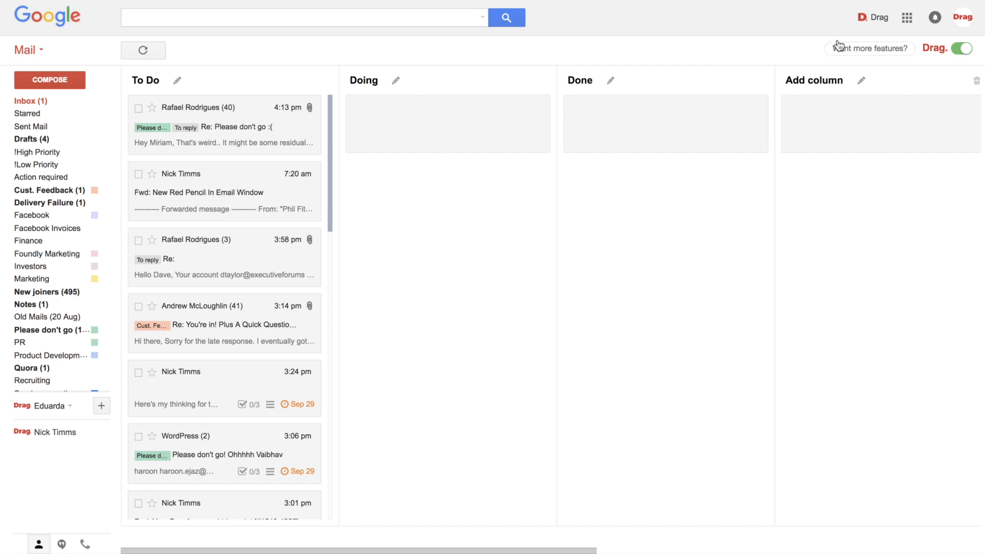
{"action": "left_click", "coordinate": [876, 17]}
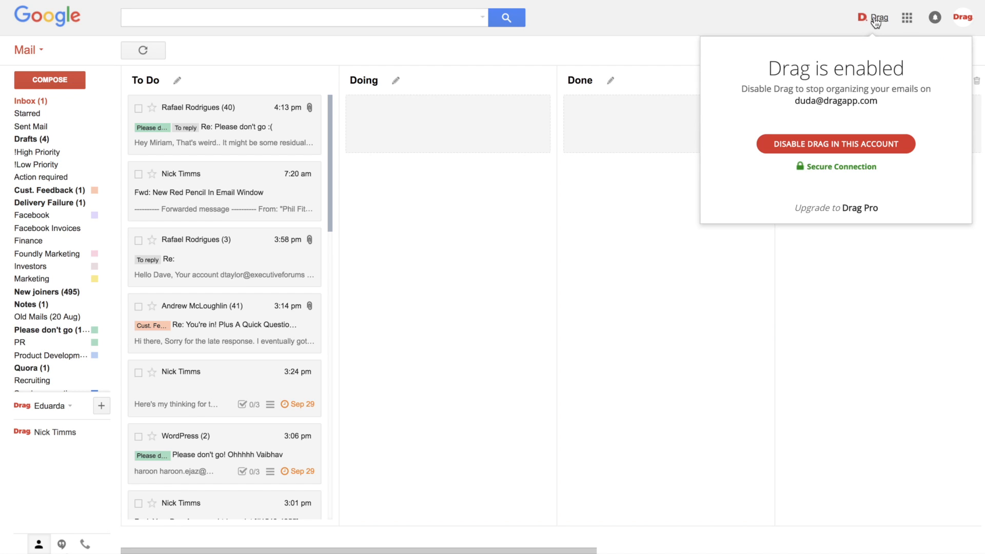
{"action": "mouse_move", "coordinate": [845, 48]}
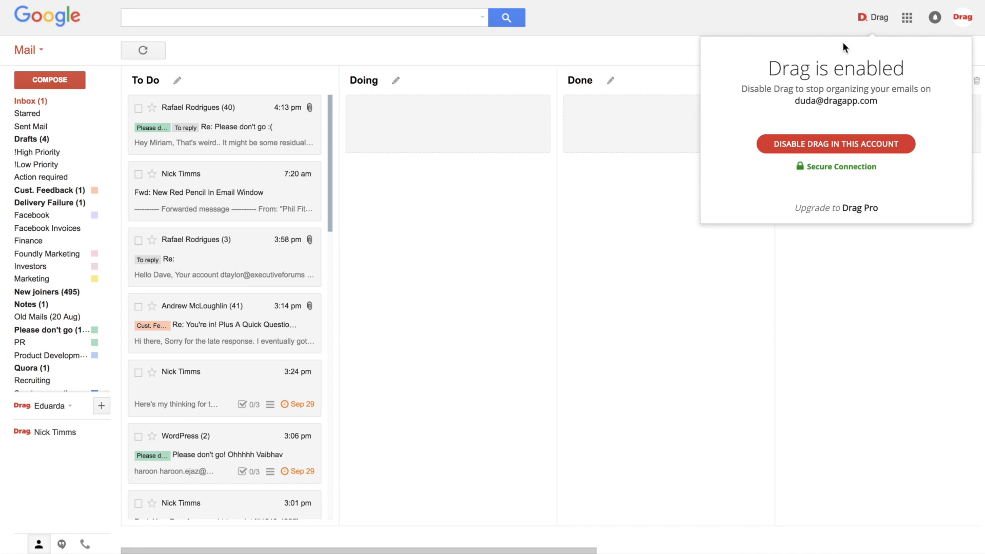
{"action": "mouse_move", "coordinate": [798, 30]}
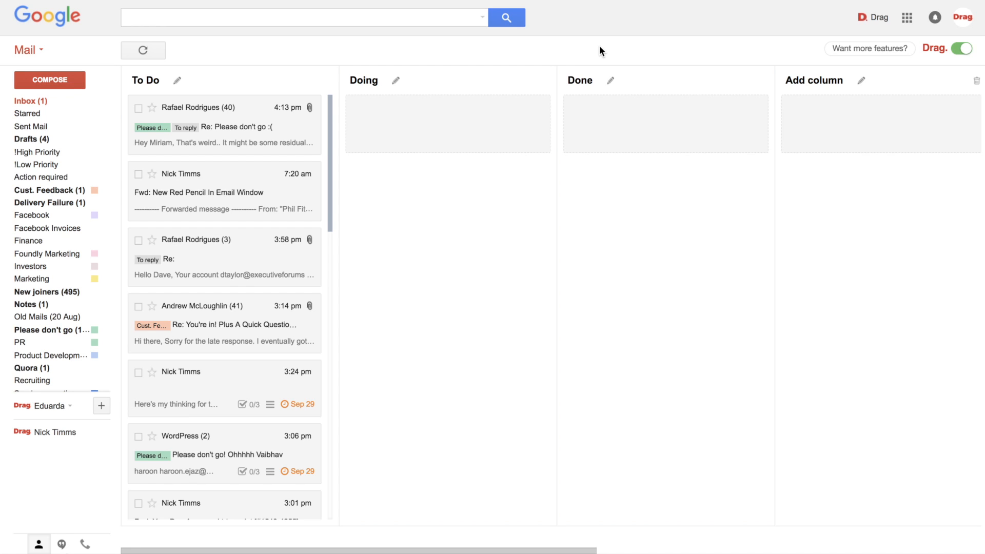
{"action": "mouse_move", "coordinate": [434, 81]}
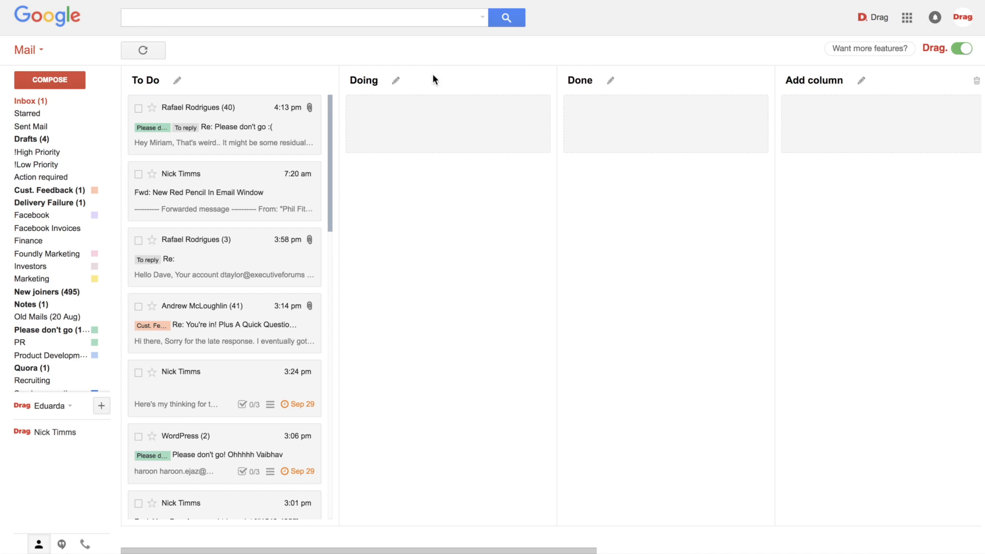
Step: Rename the Doing list 'To reply' and the Done list 'To follow'
{"action": "left_click", "coordinate": [395, 80]}
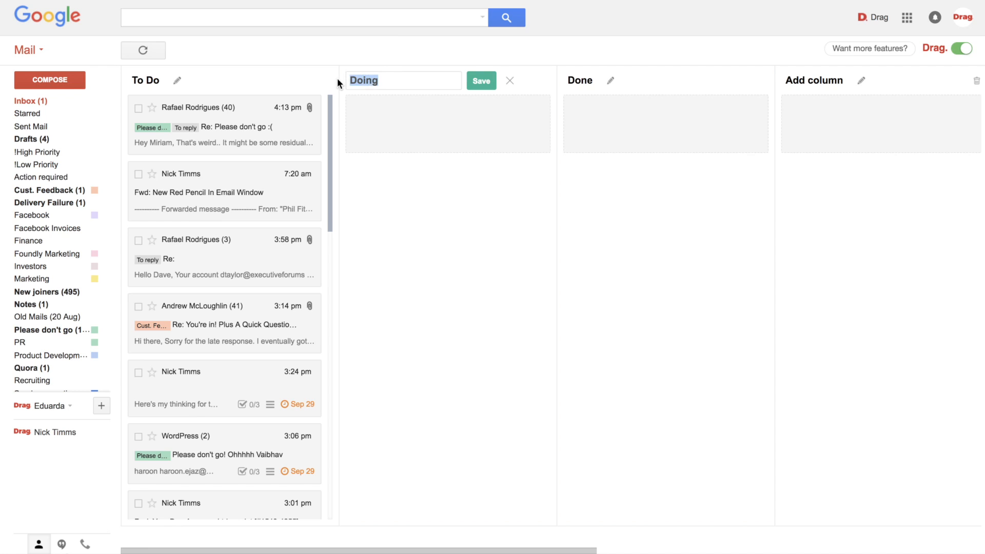
{"action": "left_click", "coordinate": [480, 81]}
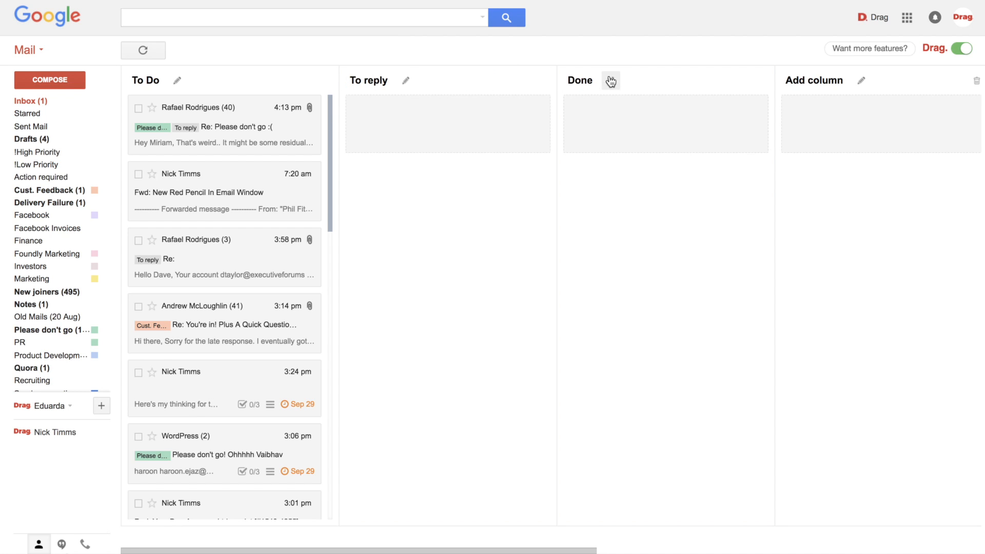
{"action": "left_click", "coordinate": [611, 81]}
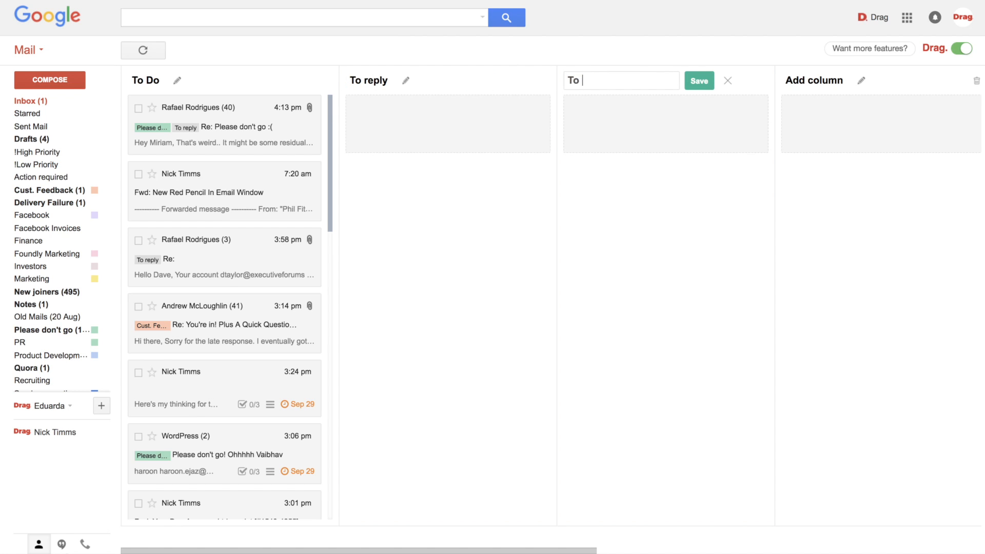
{"action": "type", "text": "follow"}
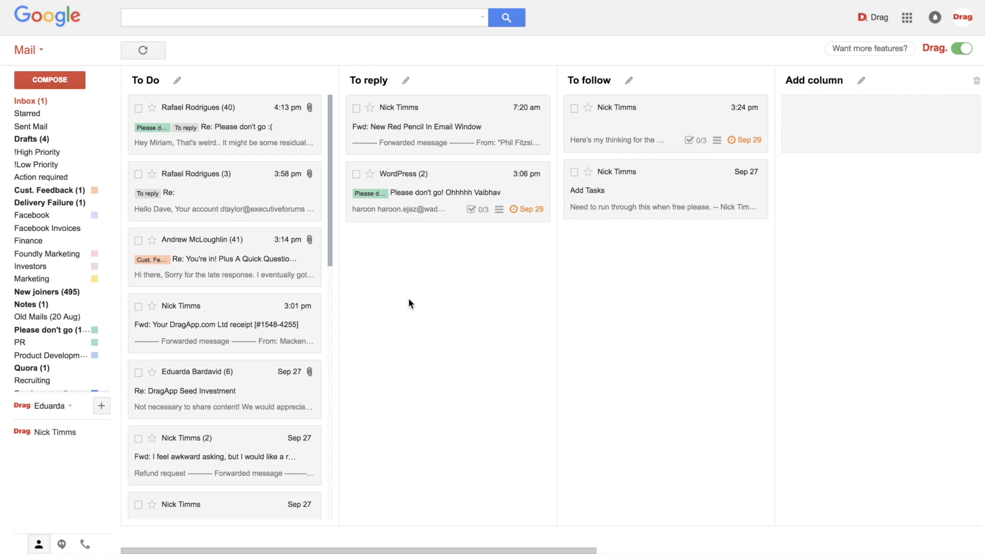
{"action": "mouse_move", "coordinate": [209, 377]}
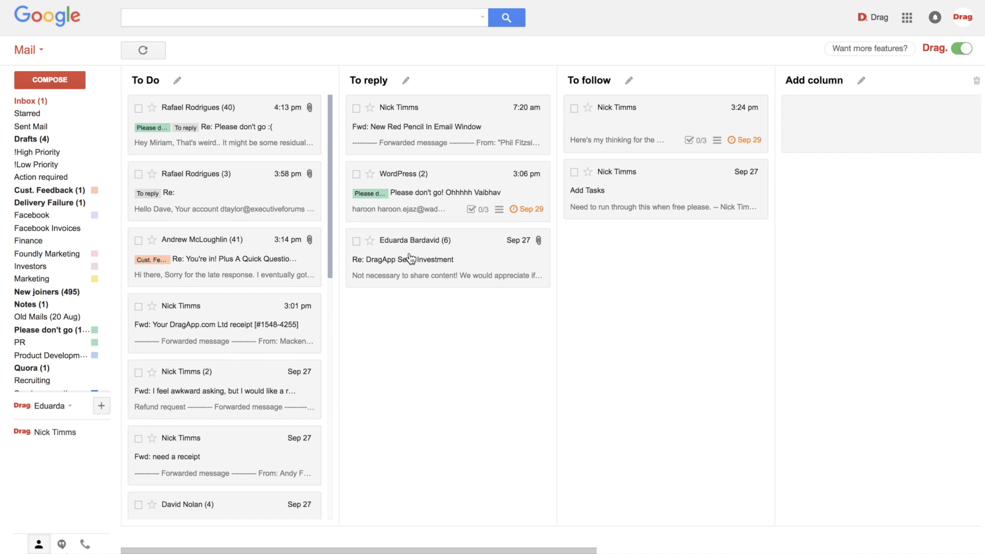
{"action": "mouse_move", "coordinate": [349, 349]}
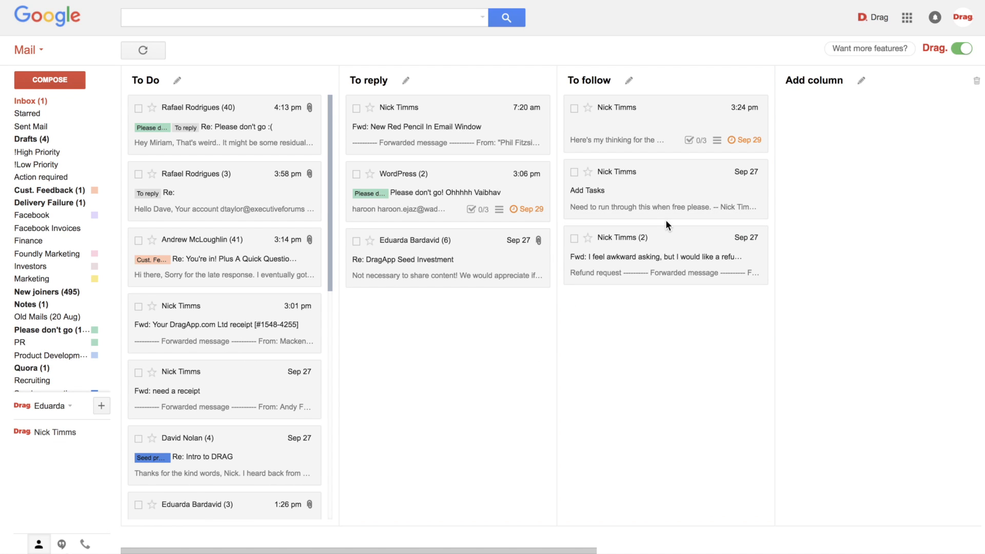
Step: Open the Add Tasks email card for editing
{"action": "left_click", "coordinate": [756, 174]}
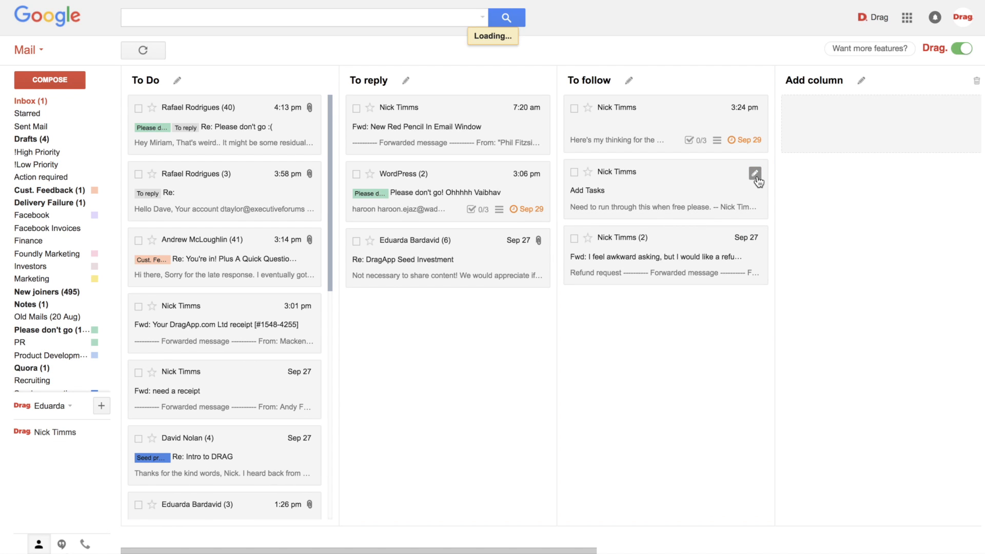
Step: Add checklist items Task 1, Task 2 and Task 3 to the card
{"action": "left_click", "coordinate": [755, 174]}
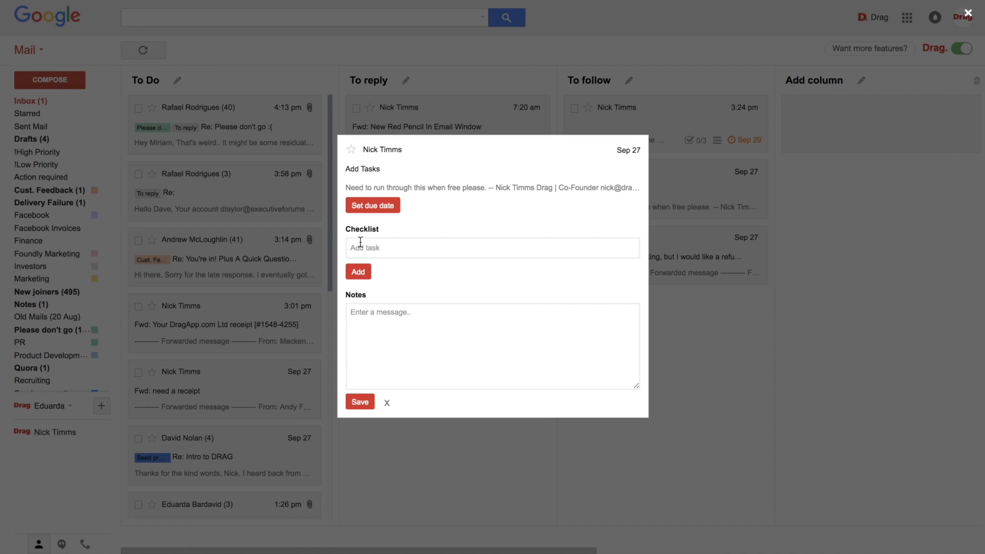
{"action": "type", "text": "Task"}
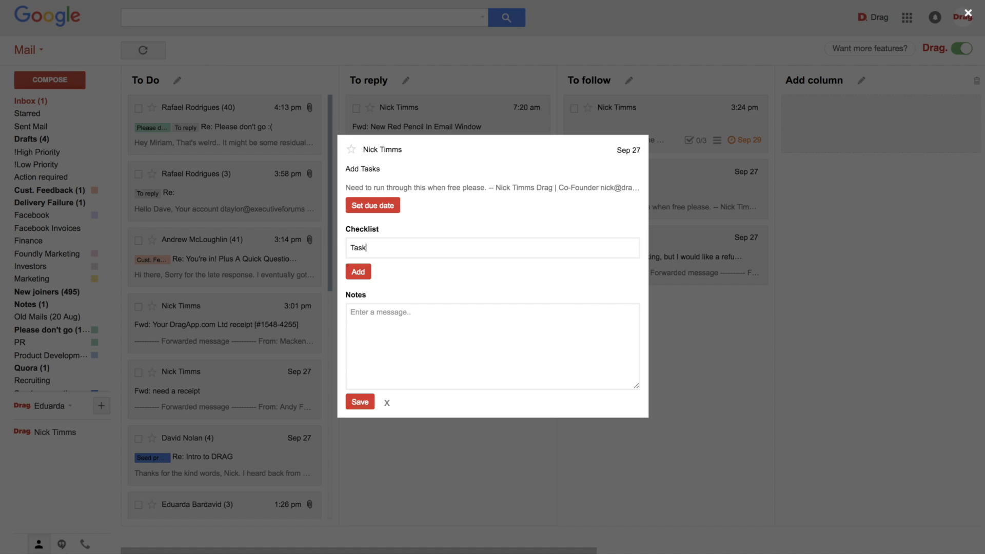
{"action": "left_click", "coordinate": [358, 271]}
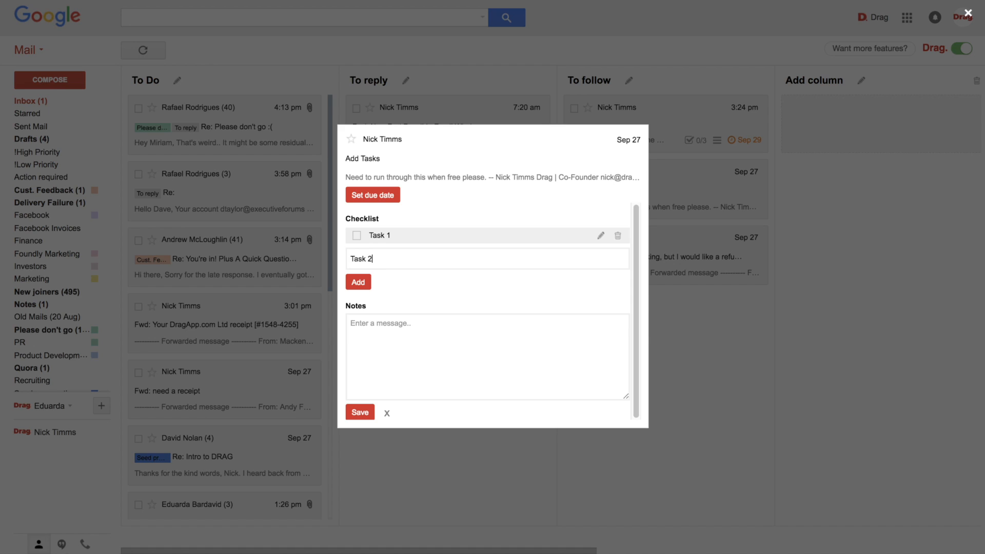
{"action": "left_click", "coordinate": [358, 282]}
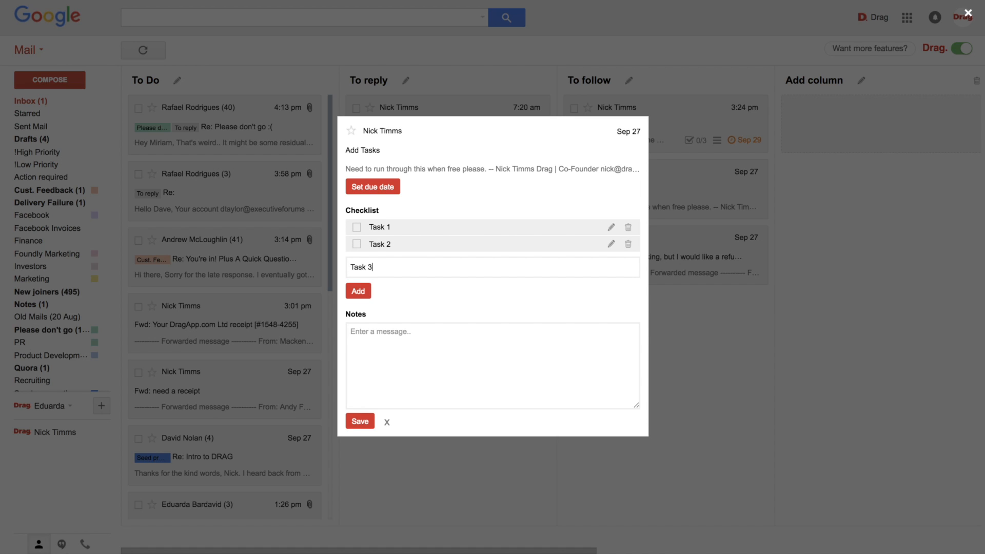
{"action": "left_click", "coordinate": [357, 291]}
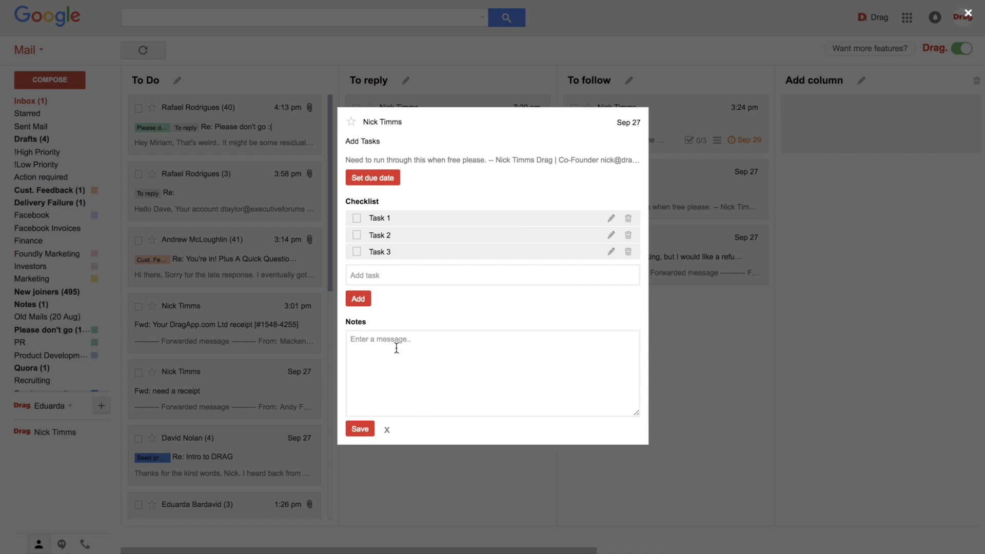
Step: Write the note 'Use doc XXX as a reference'
{"action": "type", "text": "Use doc"}
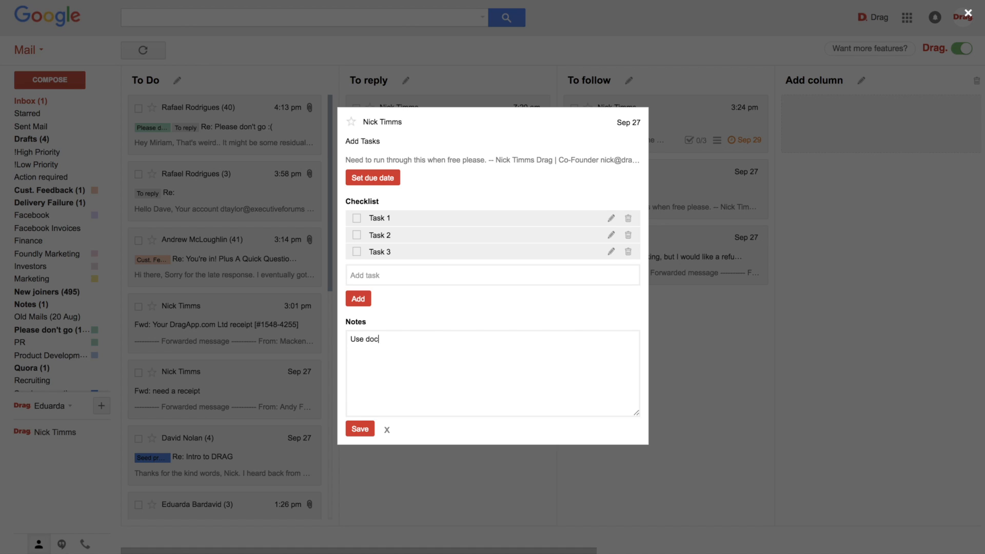
{"action": "type", "text": "XXX as a r"}
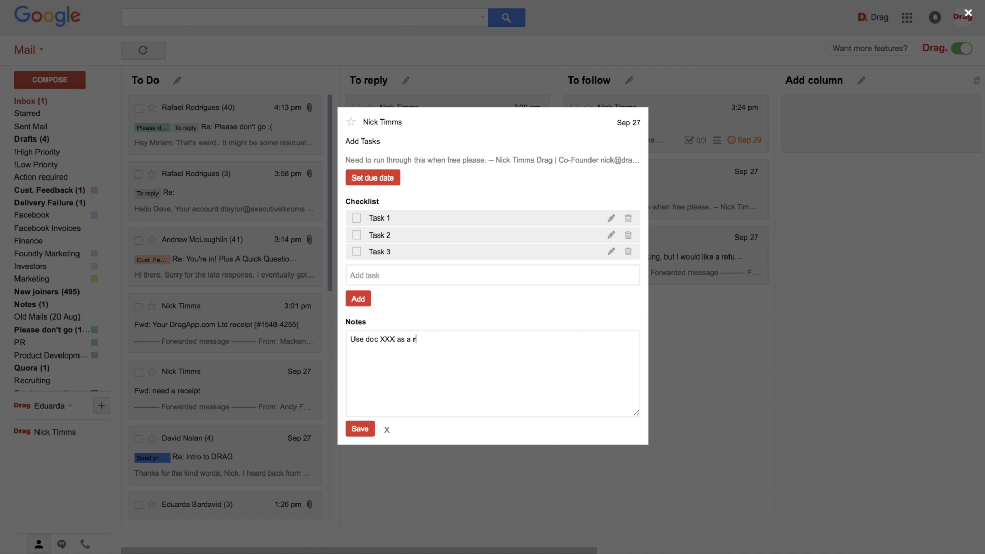
{"action": "type", "text": "eference"}
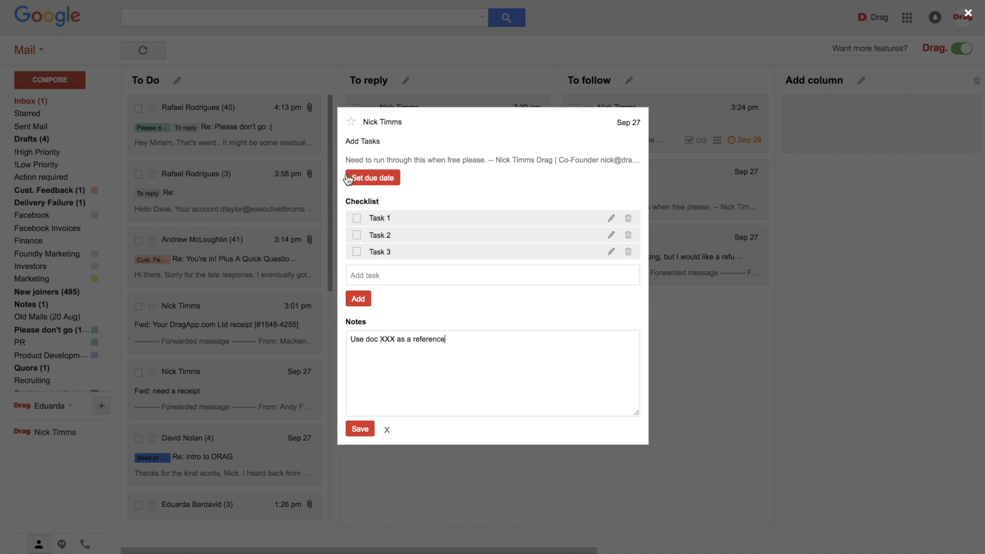
Step: Set a September 29, 2017 due date with an edited time and save the card
{"action": "left_click", "coordinate": [372, 177]}
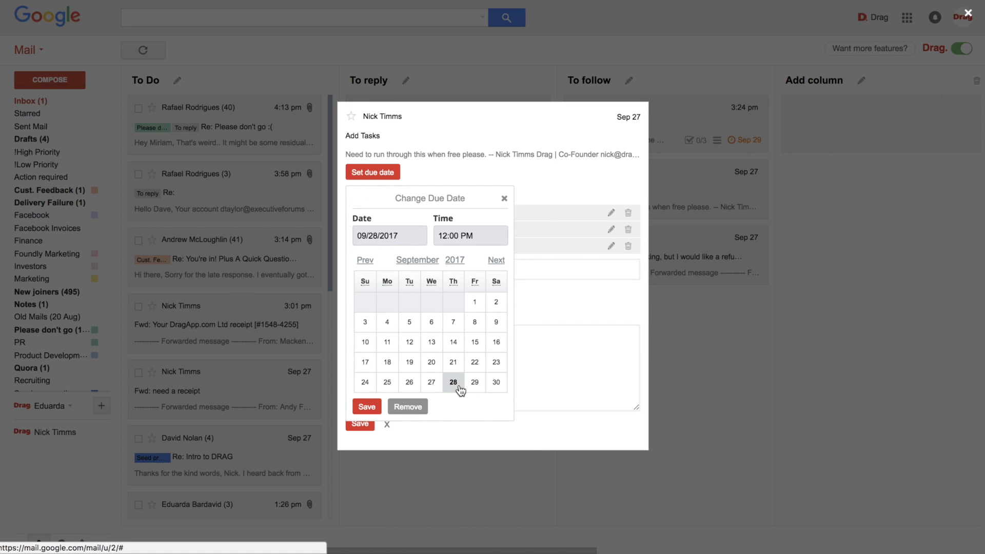
{"action": "left_click", "coordinate": [474, 383]}
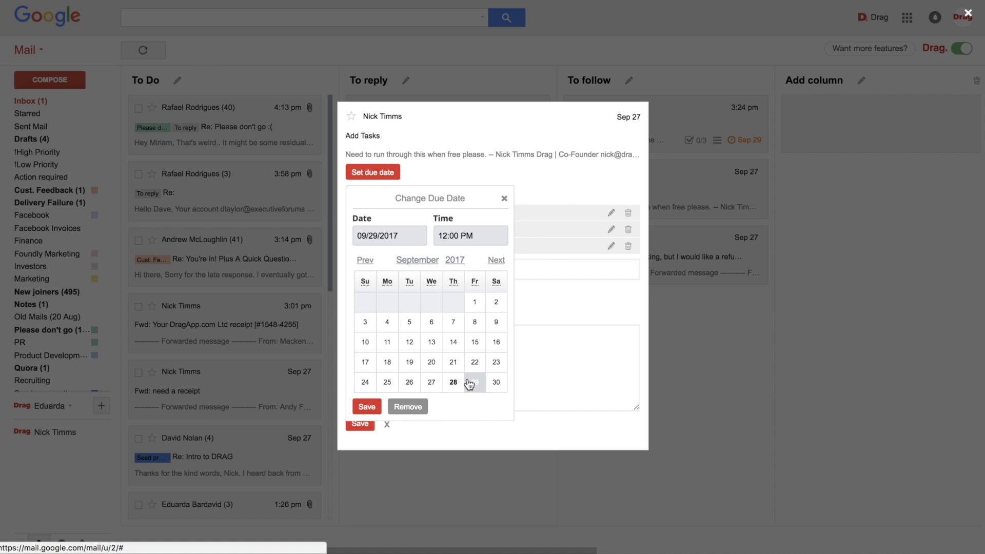
{"action": "left_click", "coordinate": [474, 383]}
{"action": "type", "text": "5"}
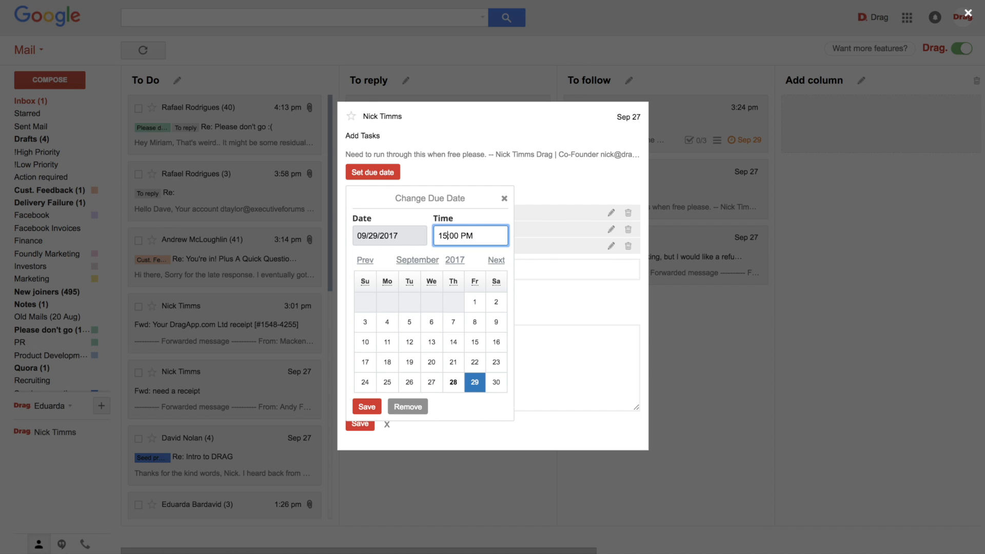
{"action": "left_click", "coordinate": [366, 407]}
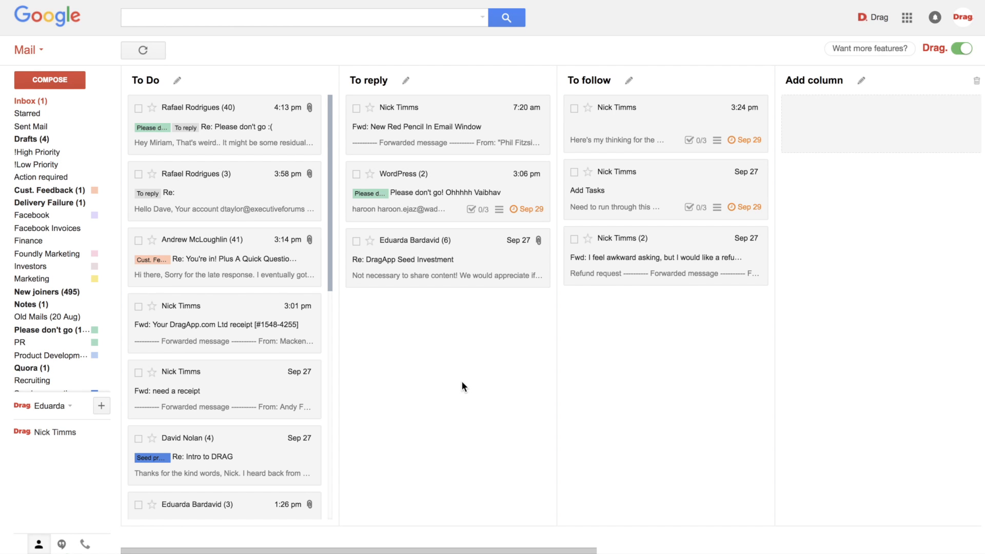
{"action": "mouse_move", "coordinate": [658, 238]}
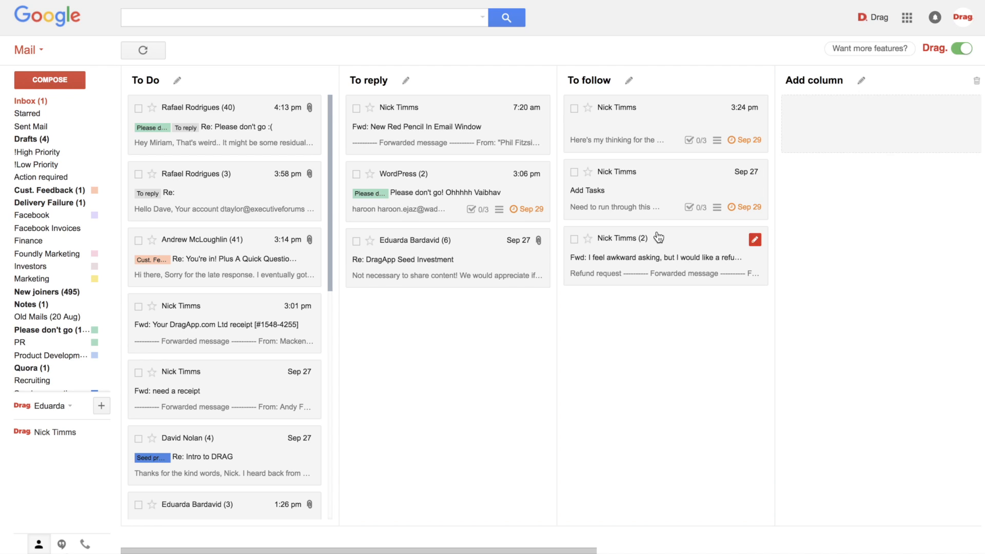
{"action": "mouse_move", "coordinate": [702, 234]}
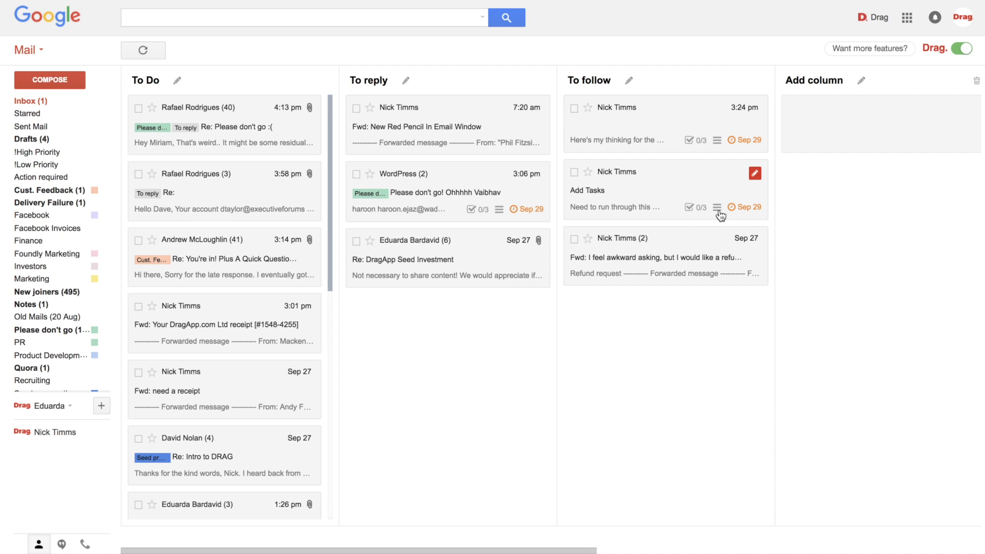
{"action": "mouse_move", "coordinate": [754, 217]}
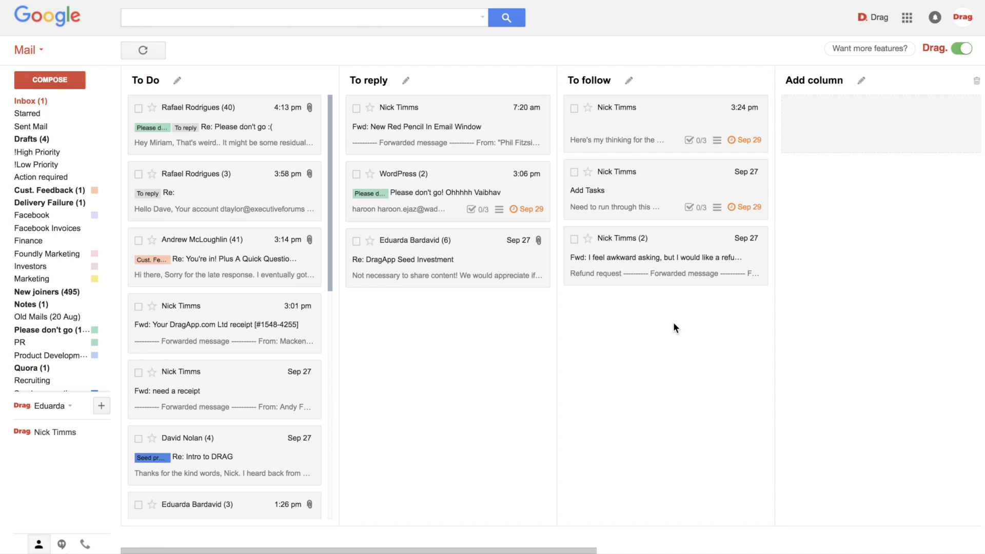
{"action": "mouse_move", "coordinate": [747, 208]}
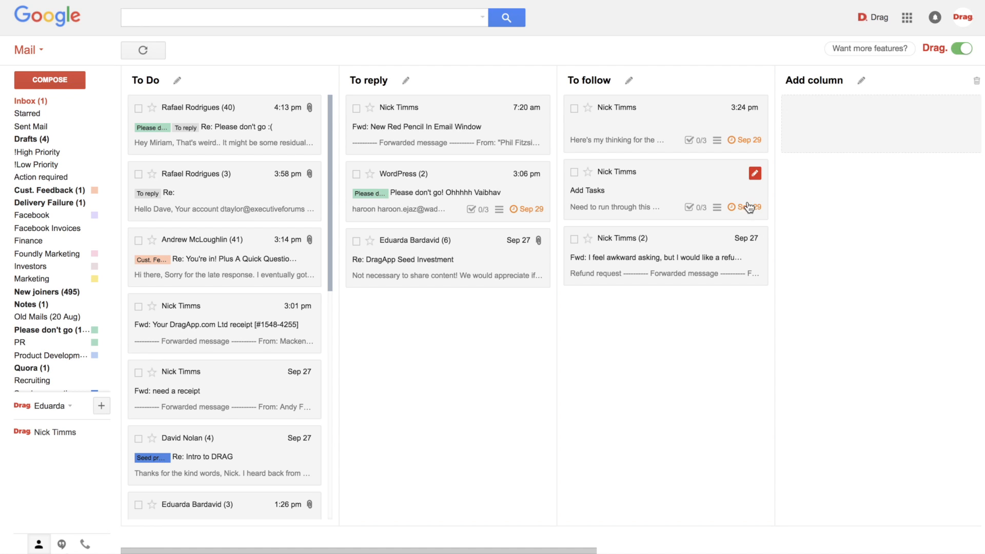
{"action": "left_click", "coordinate": [754, 174]}
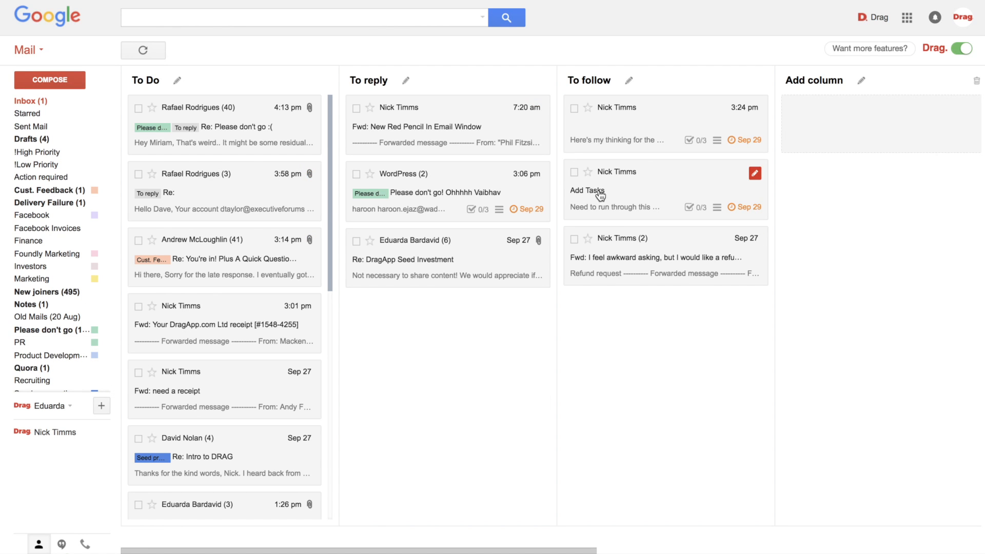
{"action": "mouse_move", "coordinate": [514, 412]}
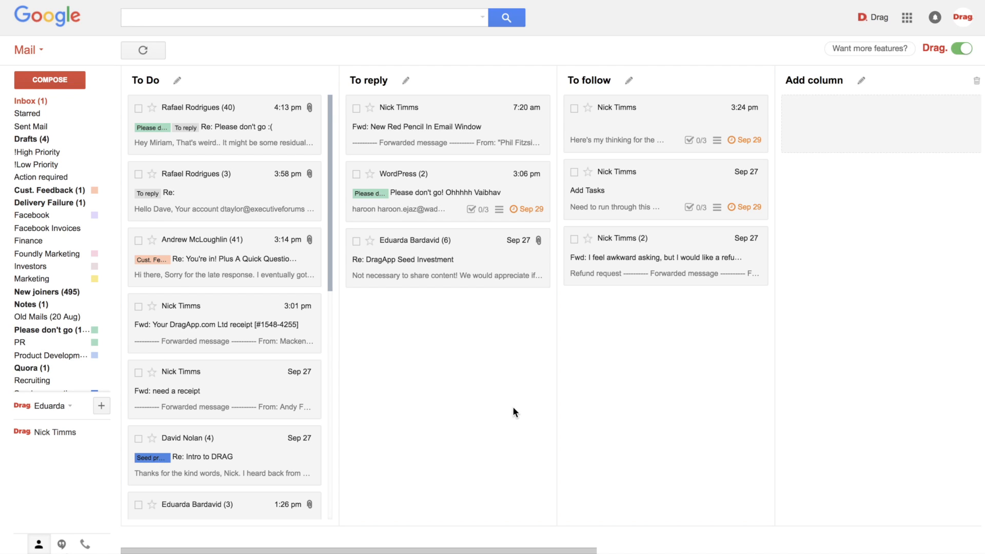